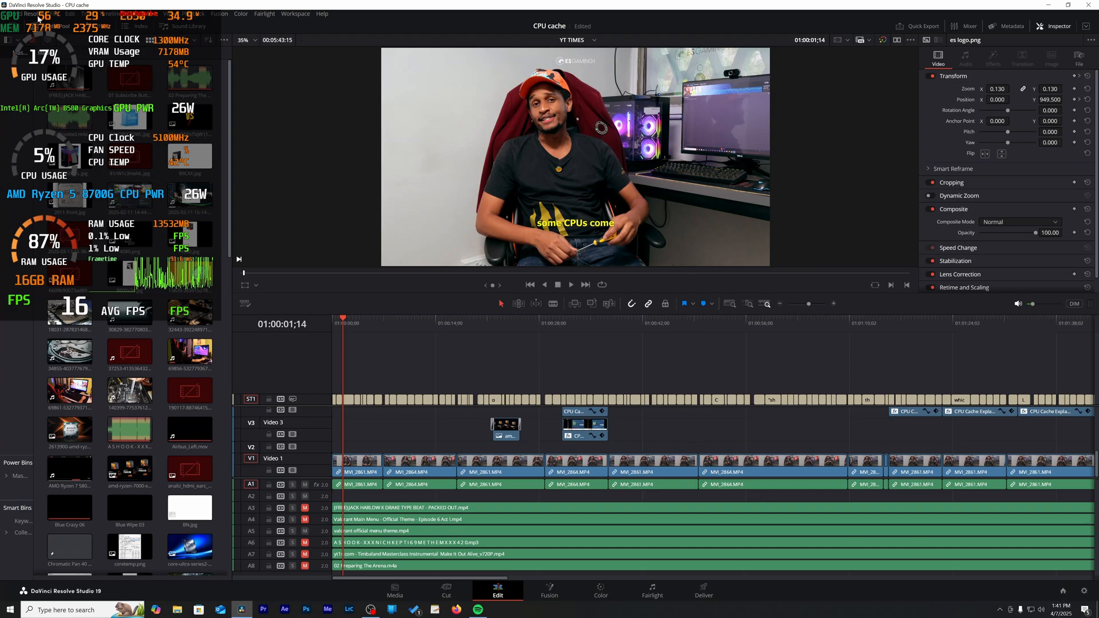
- Reach the System preferences and show the Memory and GPU configuration
{"action": "left_click", "coordinate": [14, 14]}
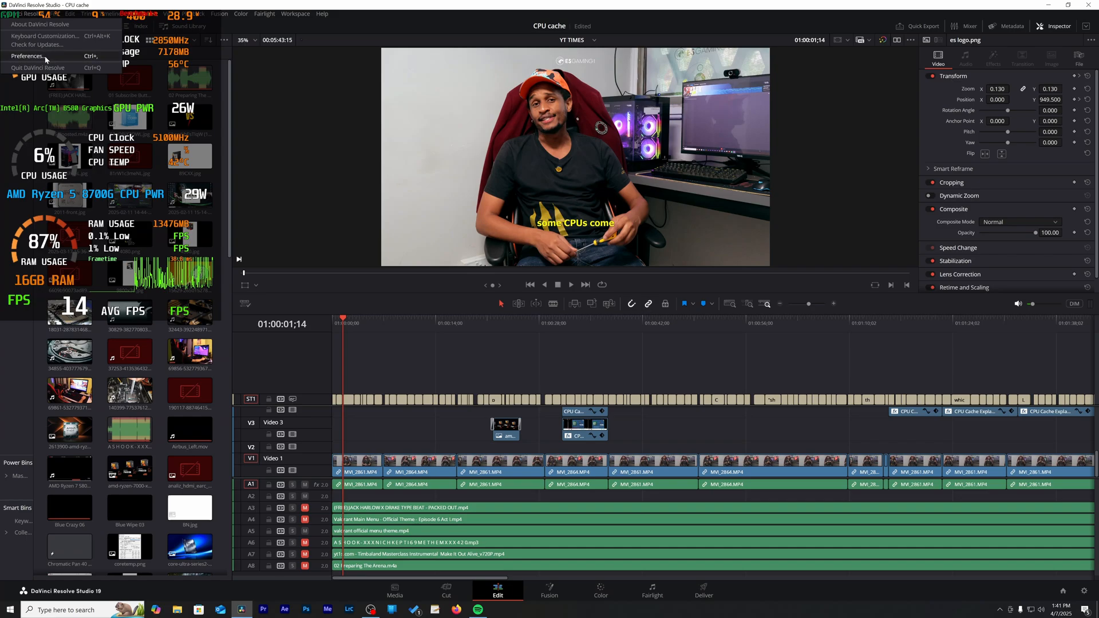
{"action": "left_click", "coordinate": [26, 54]}
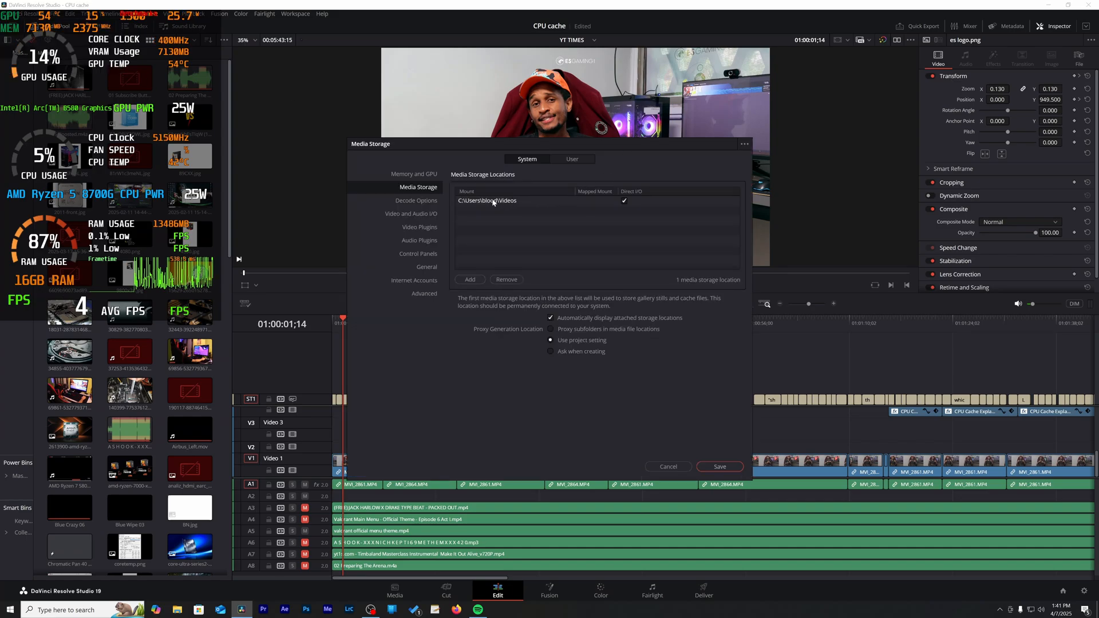
{"action": "left_click", "coordinate": [413, 174]}
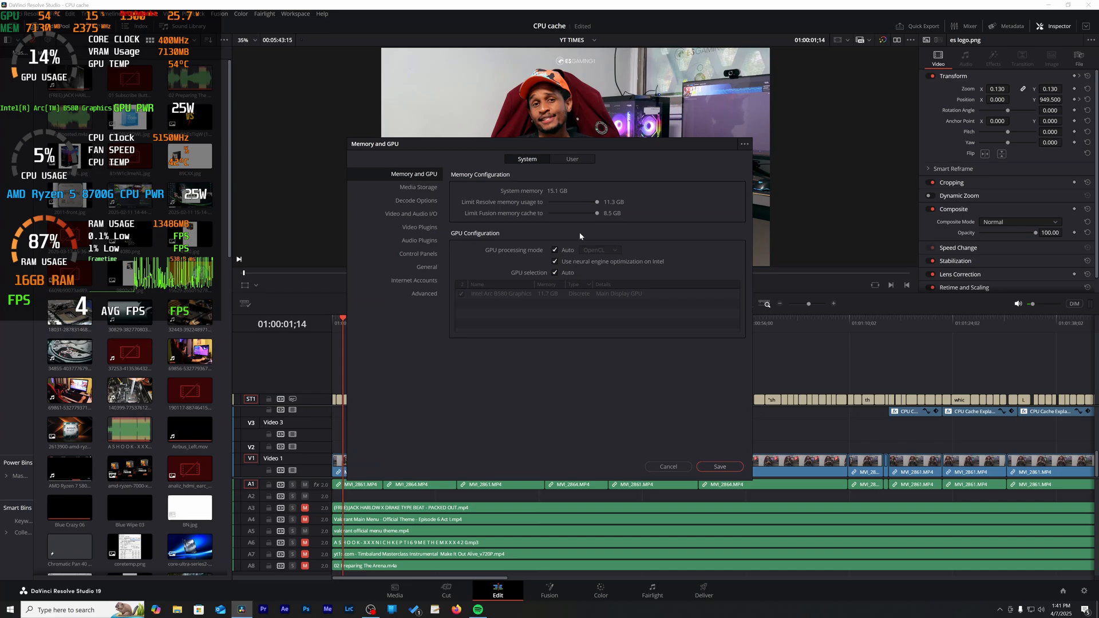
- Dismiss Preferences and return to the Edit page with the CPU cache timeline
{"action": "left_click", "coordinate": [600, 595]}
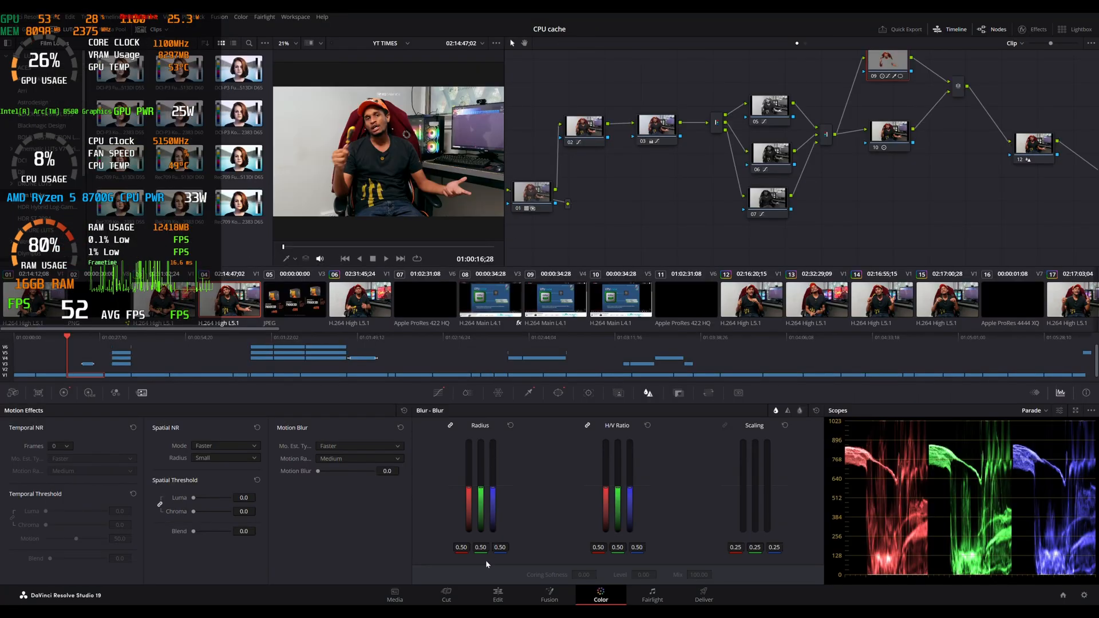
{"action": "left_click", "coordinate": [497, 597]}
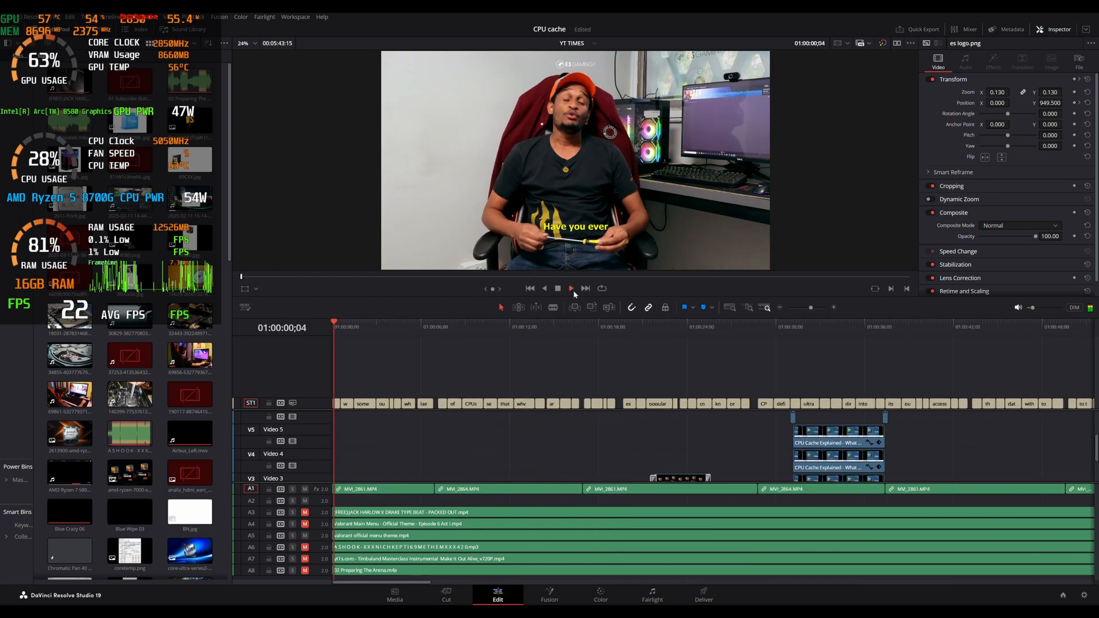
- Play the CPU cache timeline for about twenty seconds, then stop playback
{"action": "left_click", "coordinate": [570, 288]}
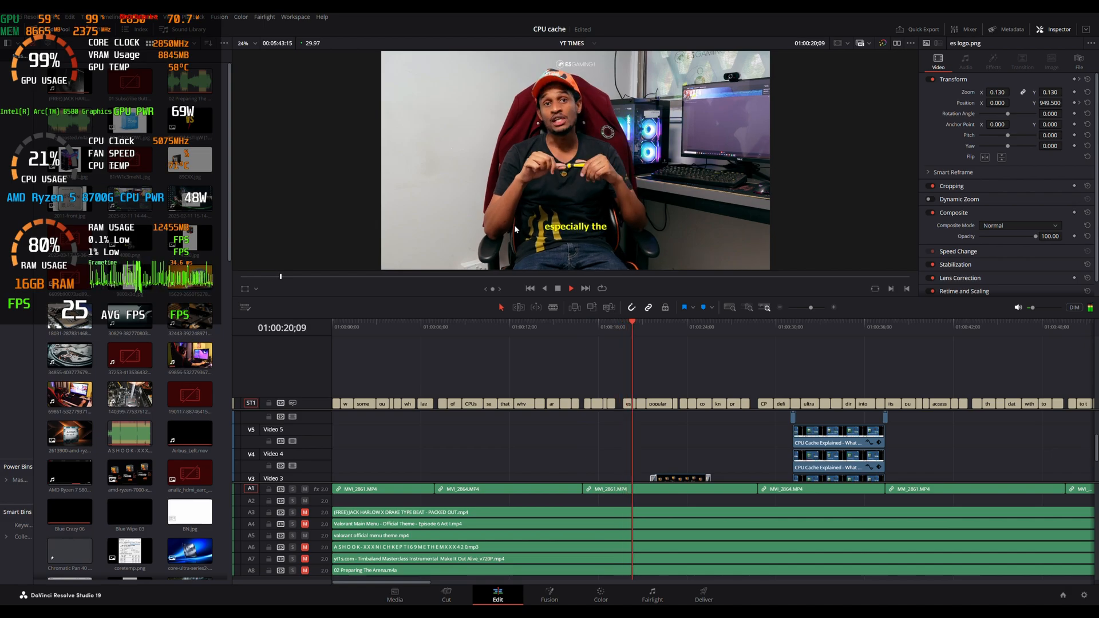
{"action": "left_click", "coordinate": [570, 288]}
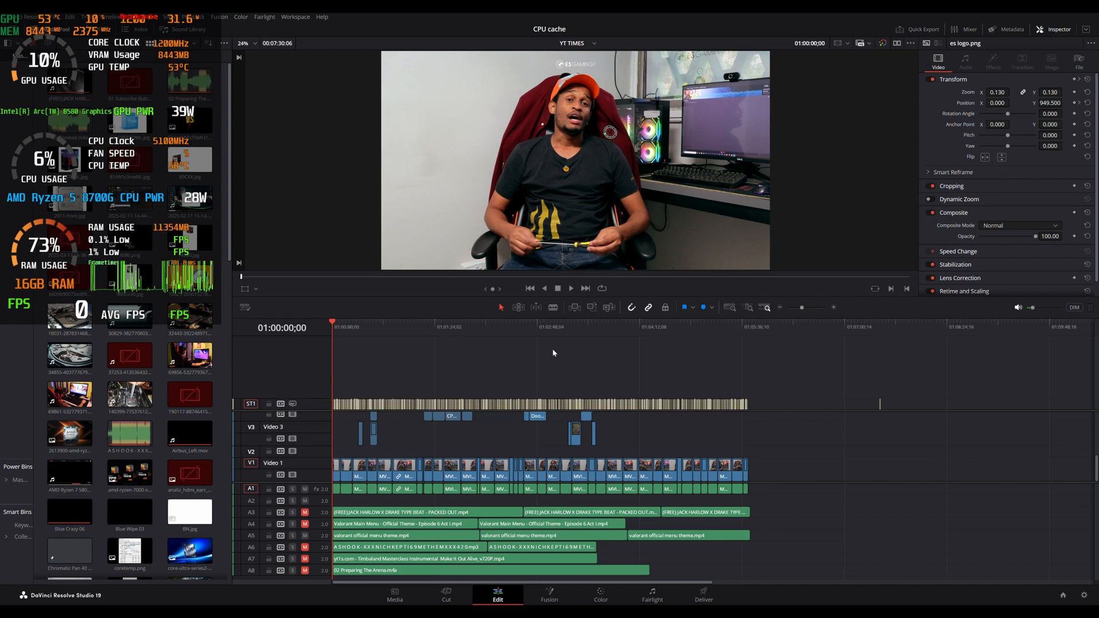
- Play the timeline from its start once more, then stop playback
{"action": "left_click", "coordinate": [570, 289]}
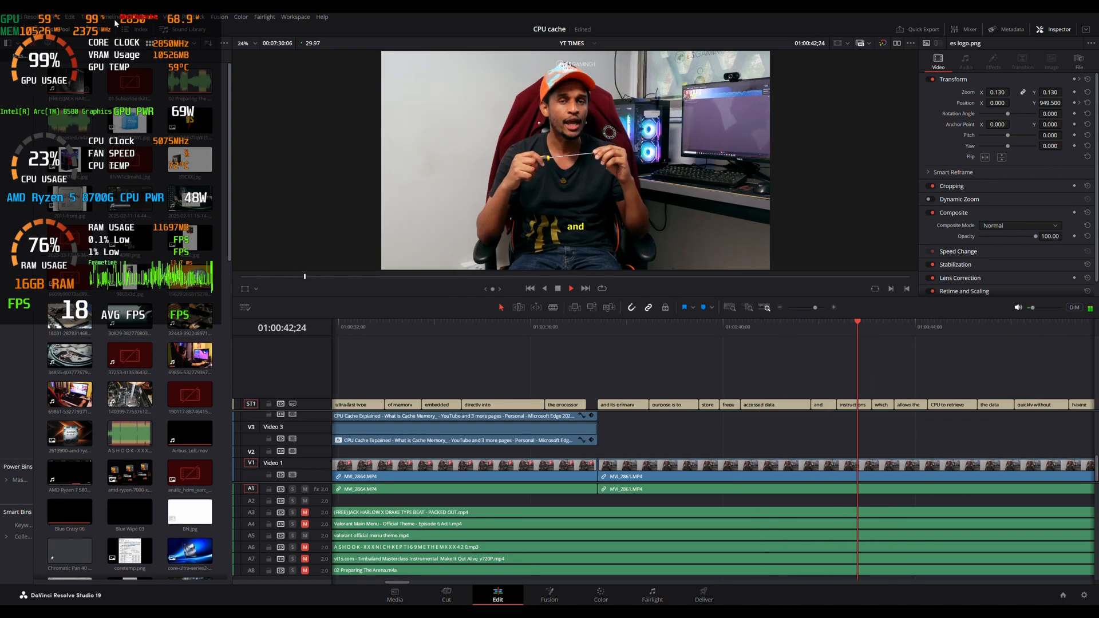
{"action": "left_click", "coordinate": [548, 594]}
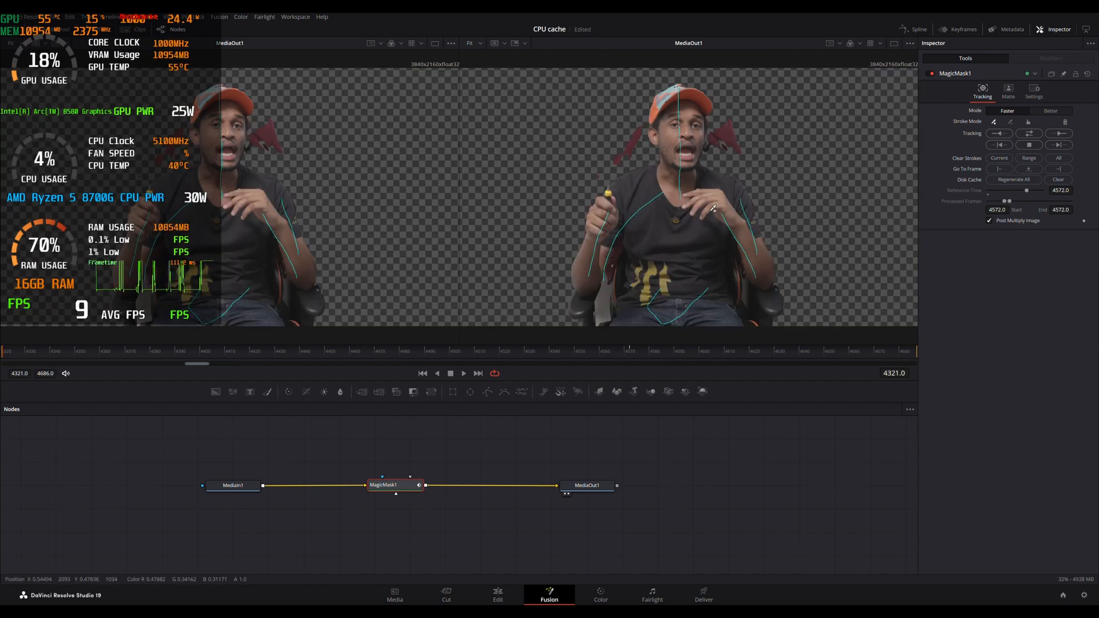
- Track MagicMask1 forward and bidirectionally through the clip, then return to the first frame
{"action": "left_click", "coordinate": [1060, 134]}
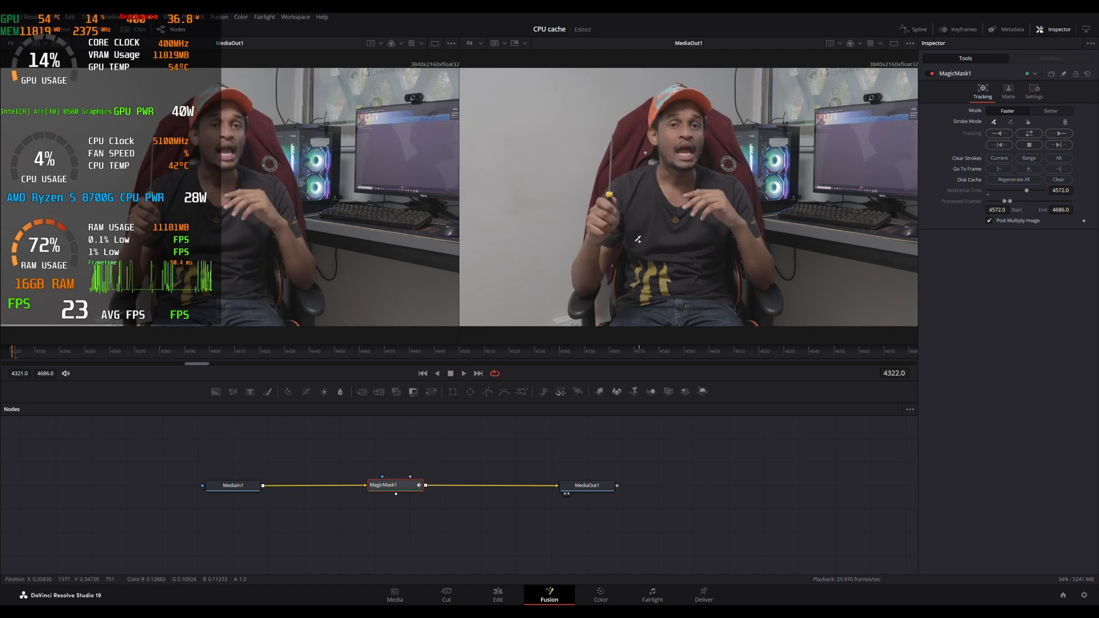
{"action": "left_click", "coordinate": [1059, 132]}
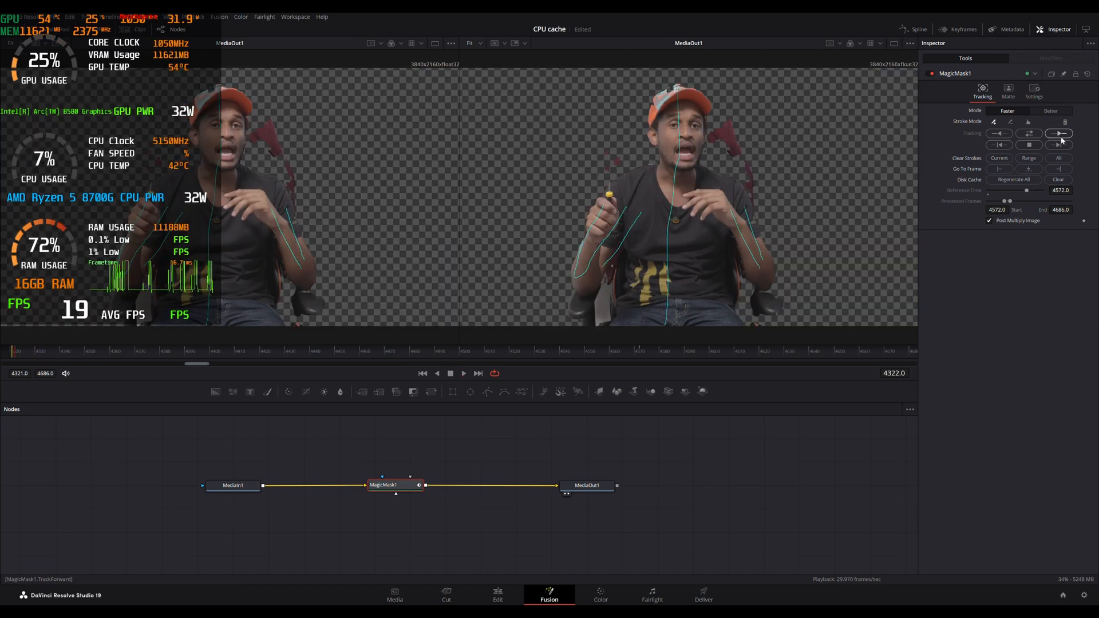
{"action": "left_click", "coordinate": [1058, 133]}
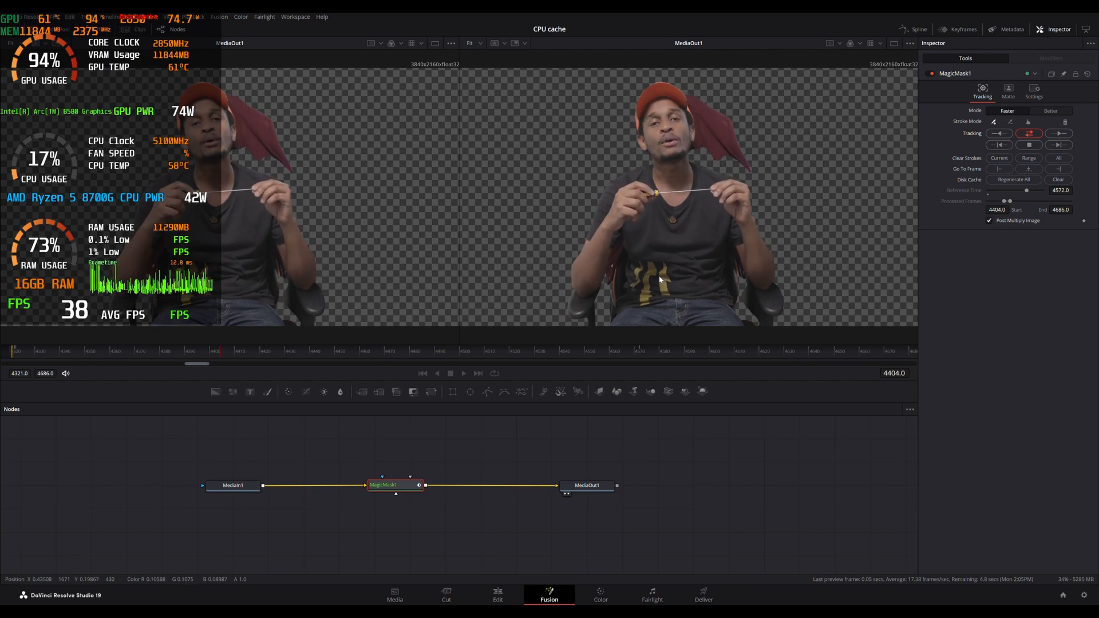
{"action": "left_click", "coordinate": [997, 145]}
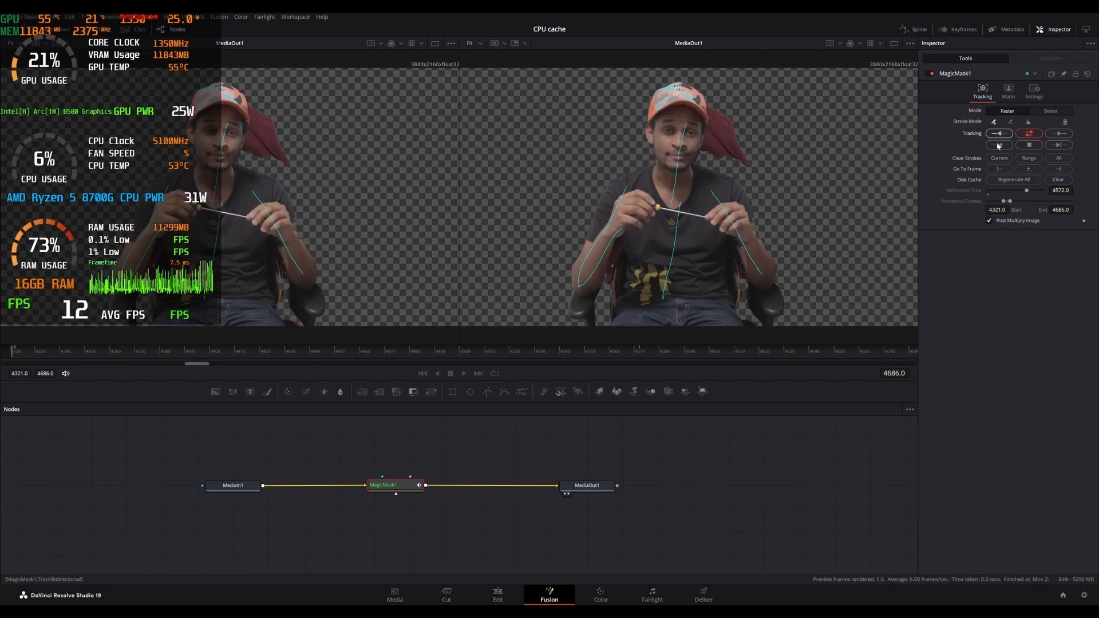
{"action": "left_click", "coordinate": [1060, 133]}
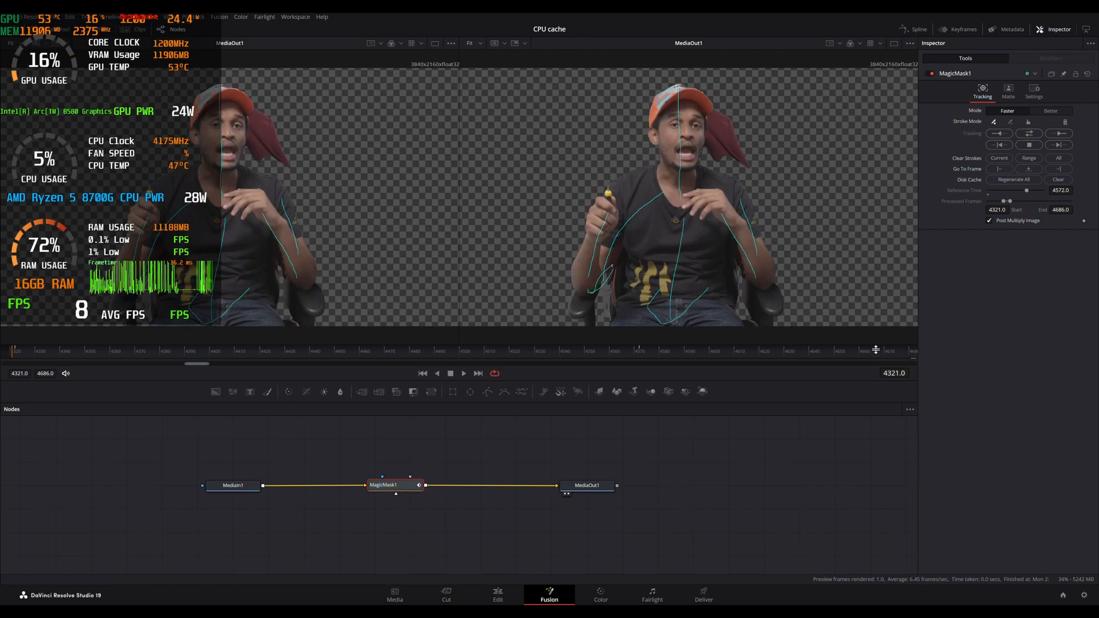
- Move to the Deliver page with the H.264 QuickTime render settings
{"action": "left_click", "coordinate": [704, 595]}
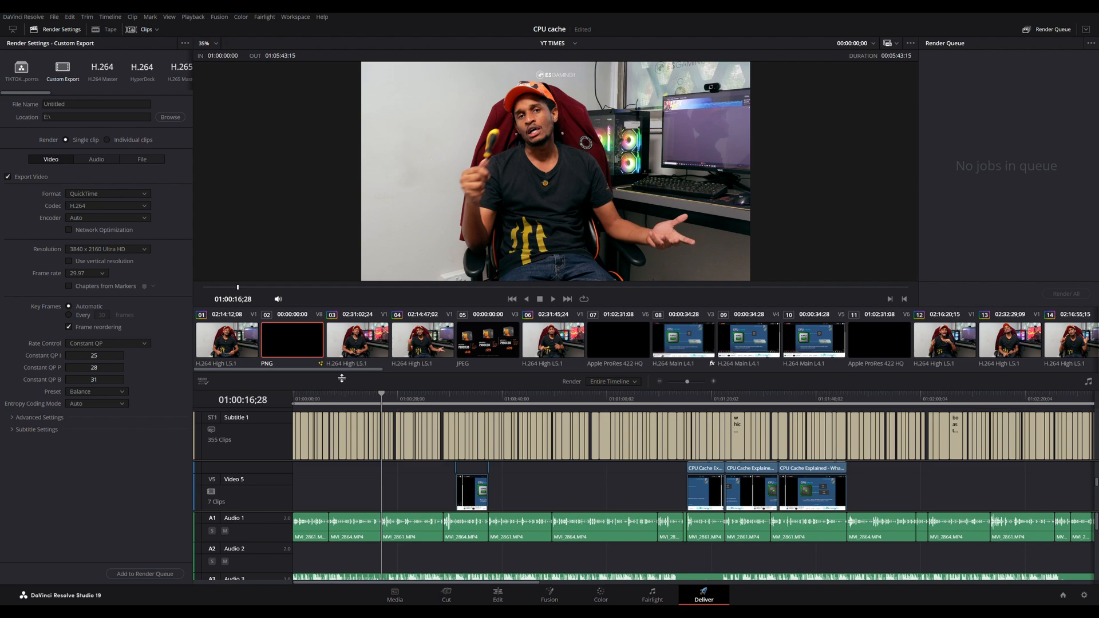
{"action": "mouse_move", "coordinate": [325, 381]}
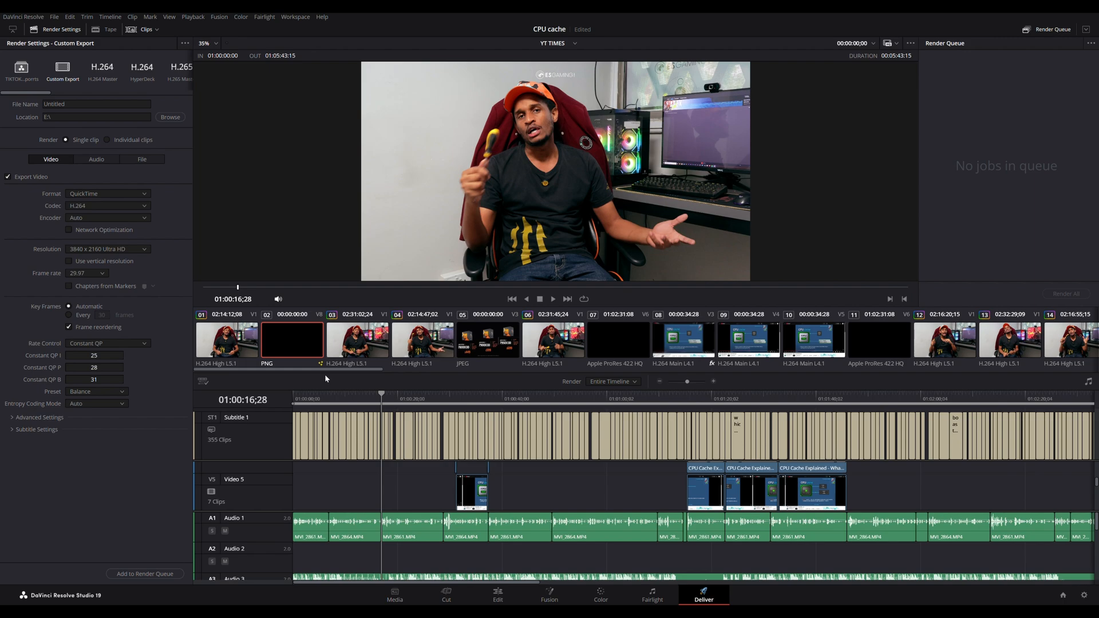
{"action": "mouse_move", "coordinate": [155, 436]}
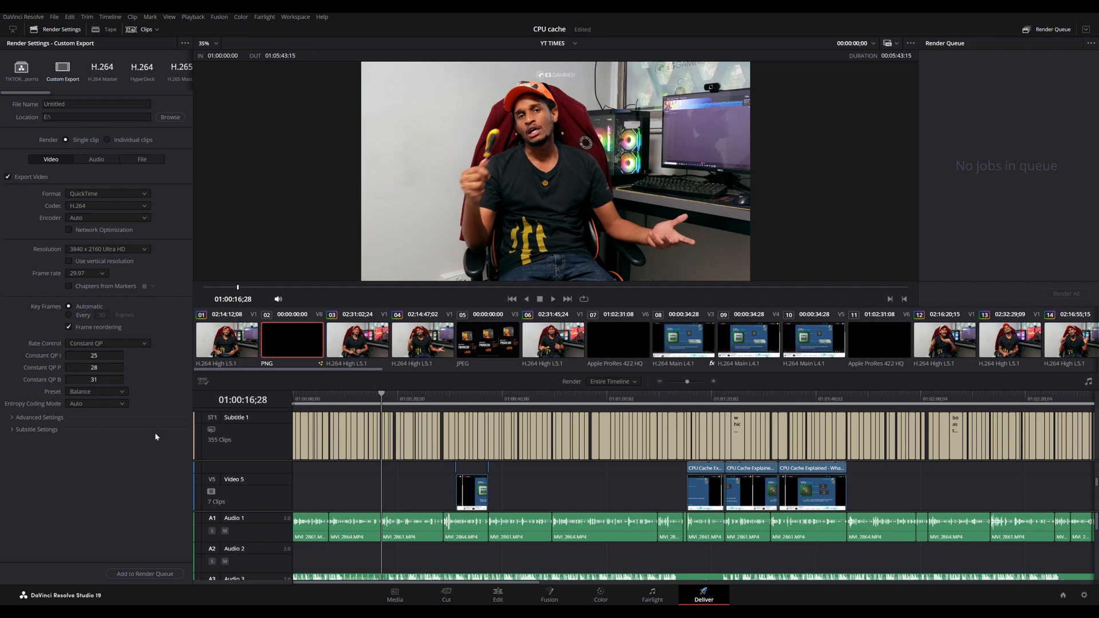
{"action": "mouse_move", "coordinate": [165, 434]}
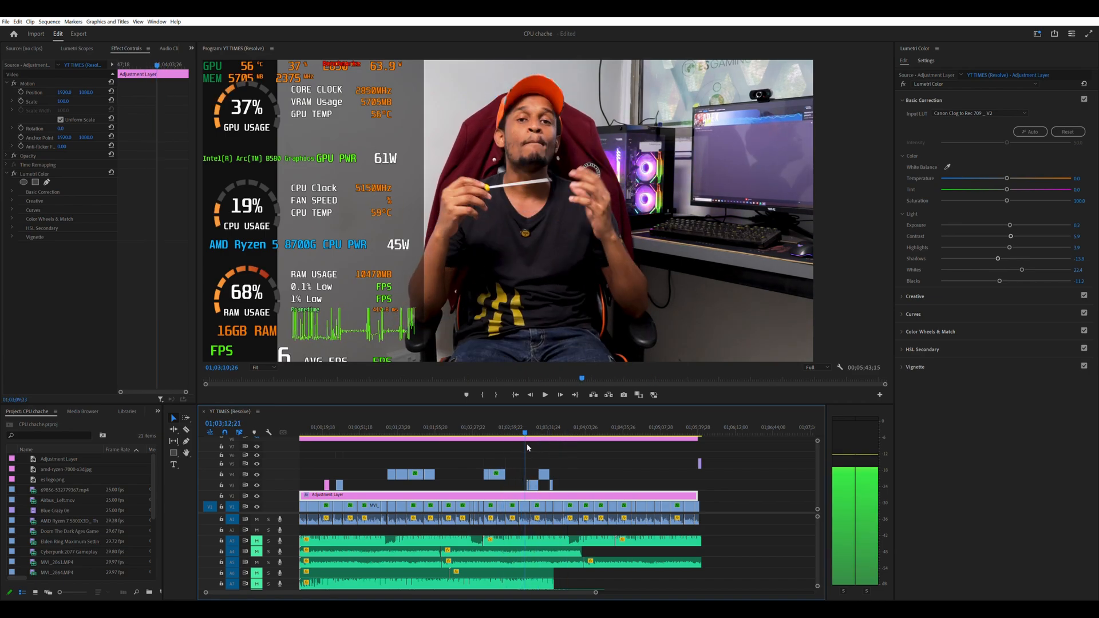
- Scrub through middle and late moments of the YT TIMES (Resolve) sequence
{"action": "left_click", "coordinate": [551, 433]}
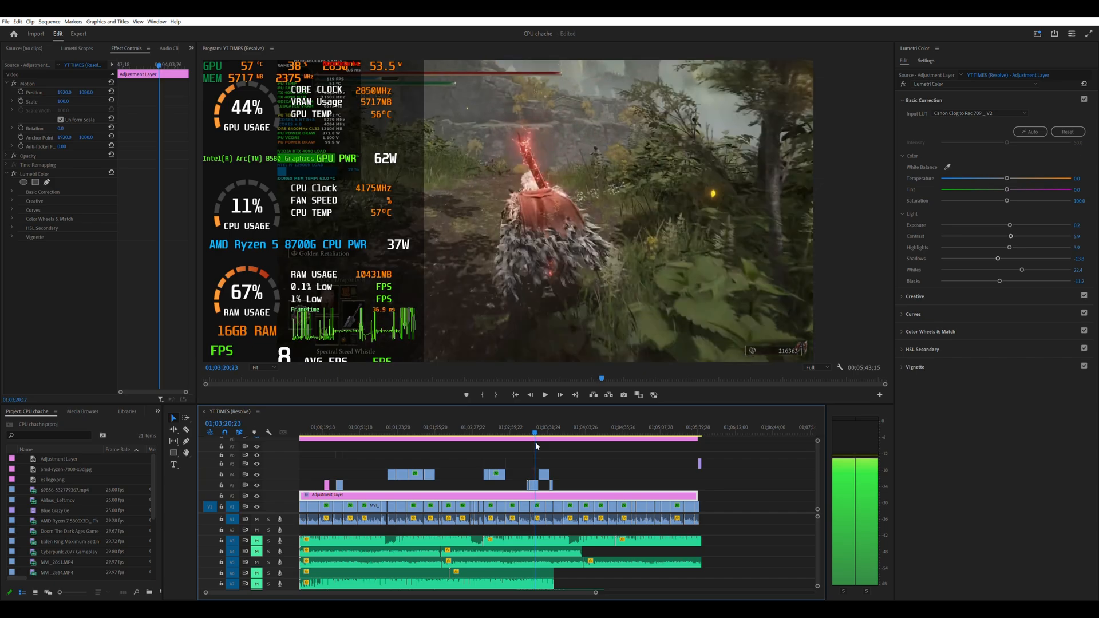
{"action": "left_click", "coordinate": [574, 440]}
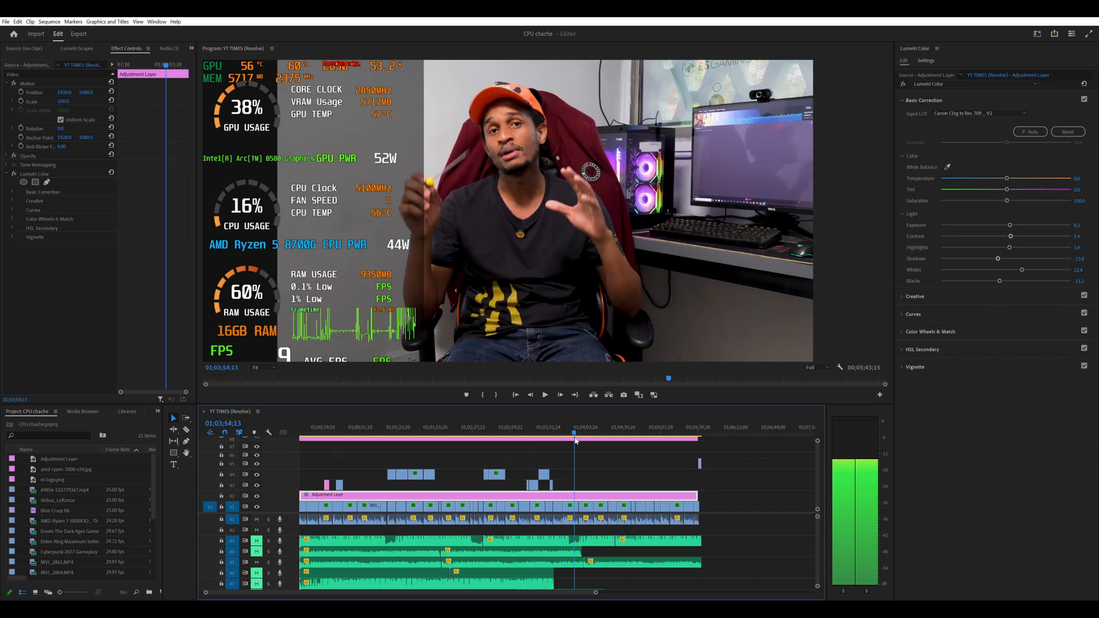
{"action": "left_click", "coordinate": [627, 433]}
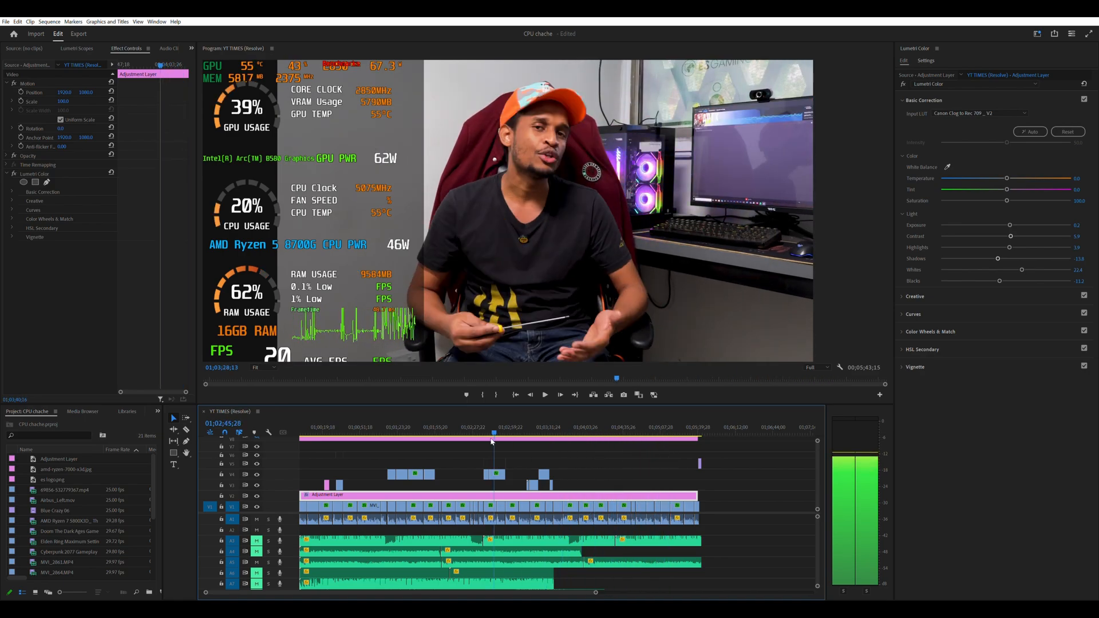
{"action": "left_click", "coordinate": [643, 433]}
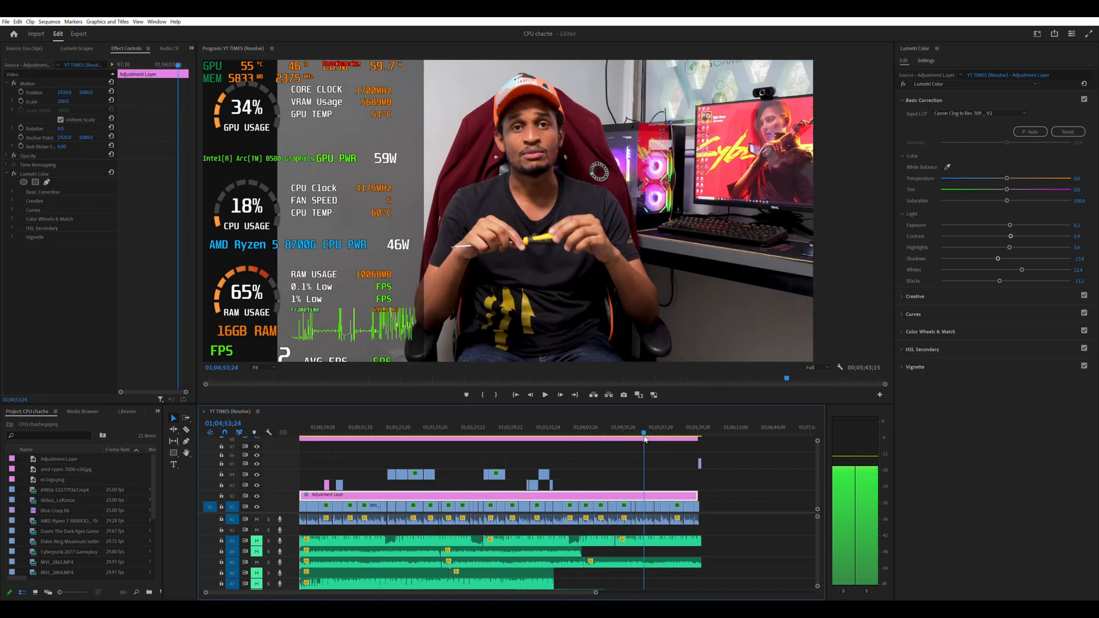
{"action": "left_click", "coordinate": [547, 436]}
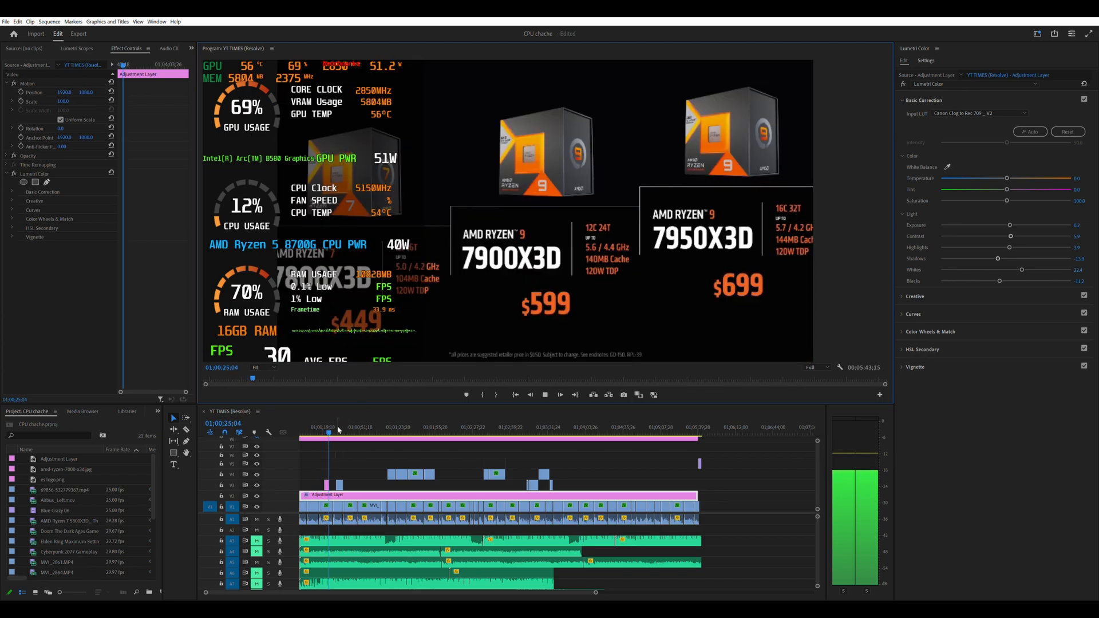
- Preview the start and middle of the sequence, then switch to the Export workspace
{"action": "left_click", "coordinate": [336, 435]}
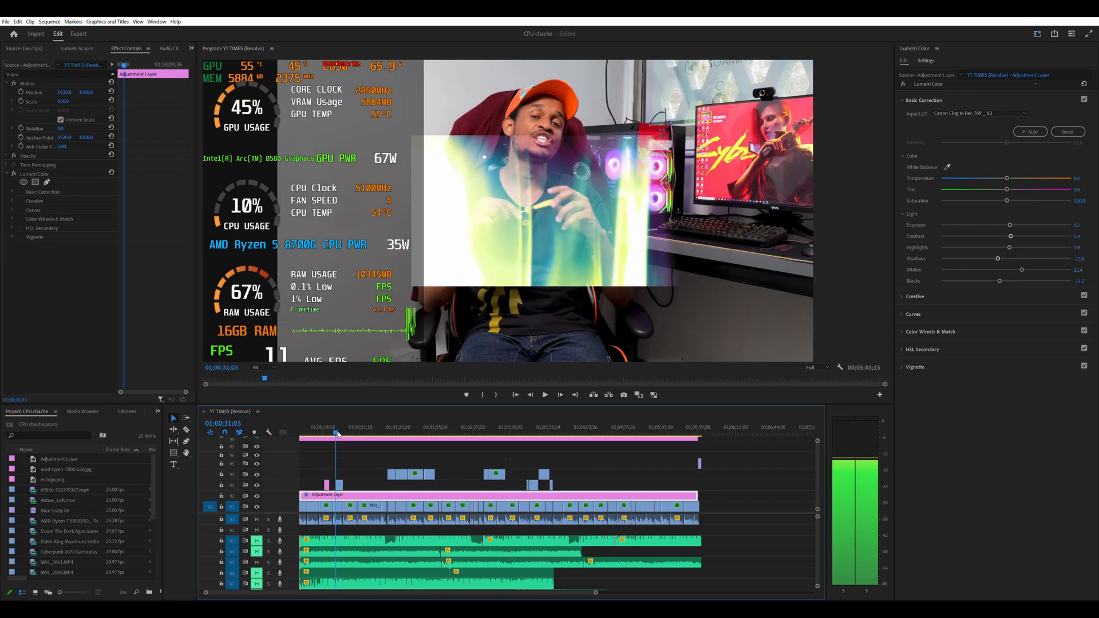
{"action": "left_click", "coordinate": [369, 435]}
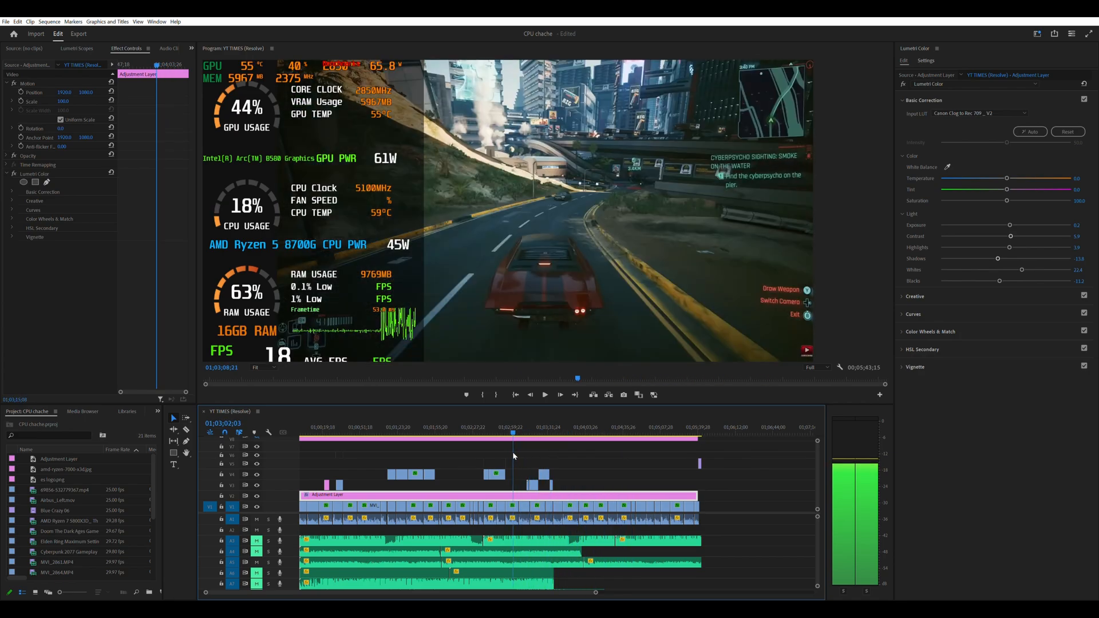
{"action": "left_click", "coordinate": [535, 433]}
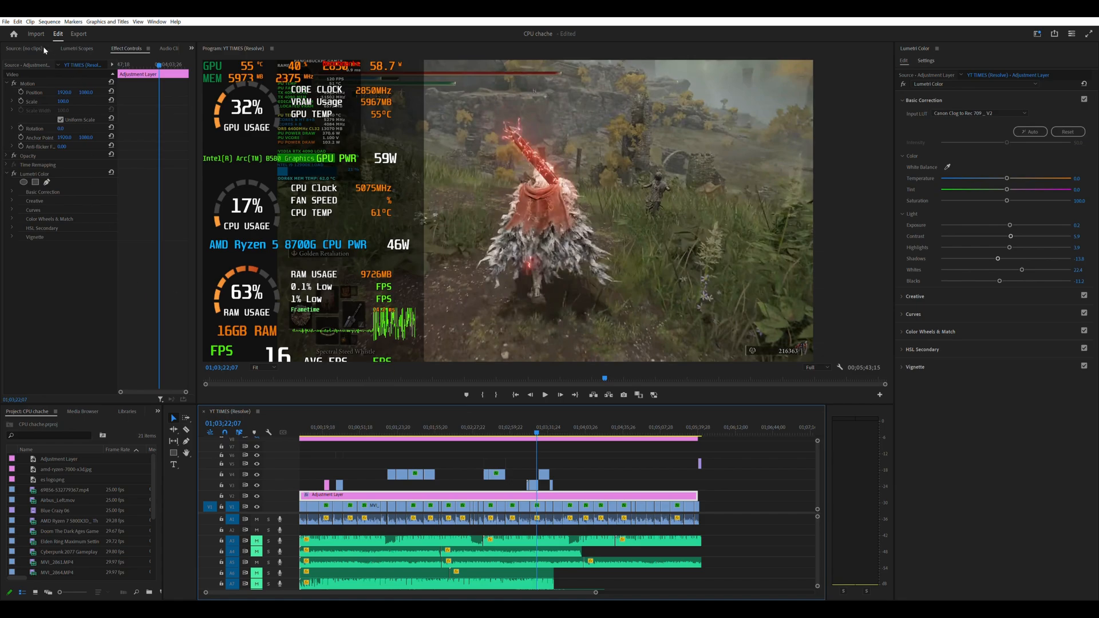
{"action": "left_click", "coordinate": [79, 33]}
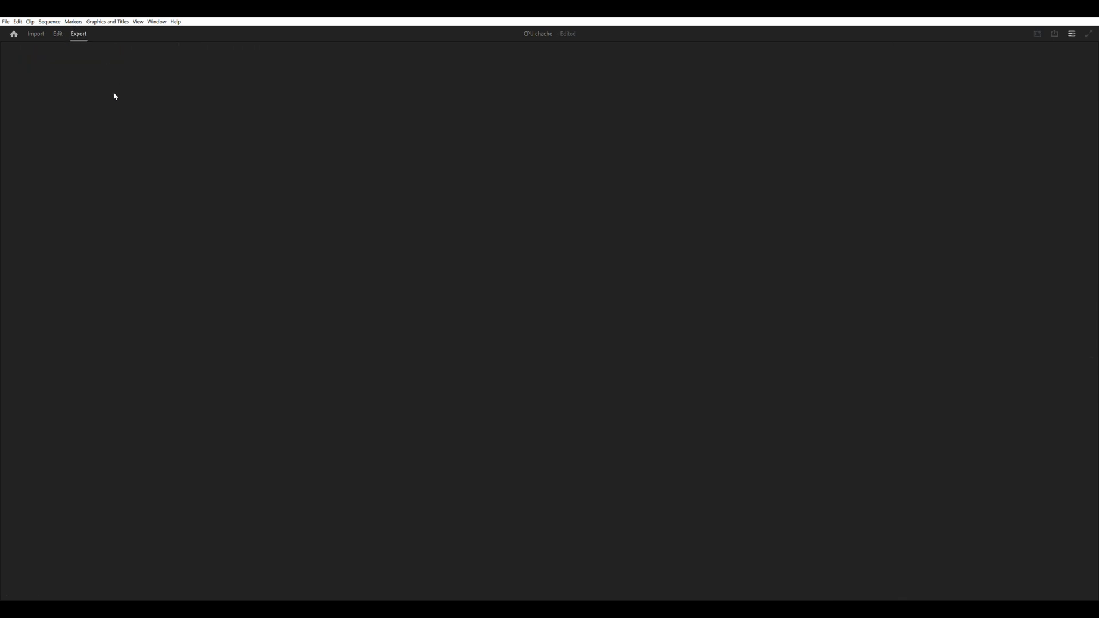
- Review the H.264 Match Source export for YT TIMES (Resolve) and expand the Video settings
{"action": "left_click", "coordinate": [79, 33]}
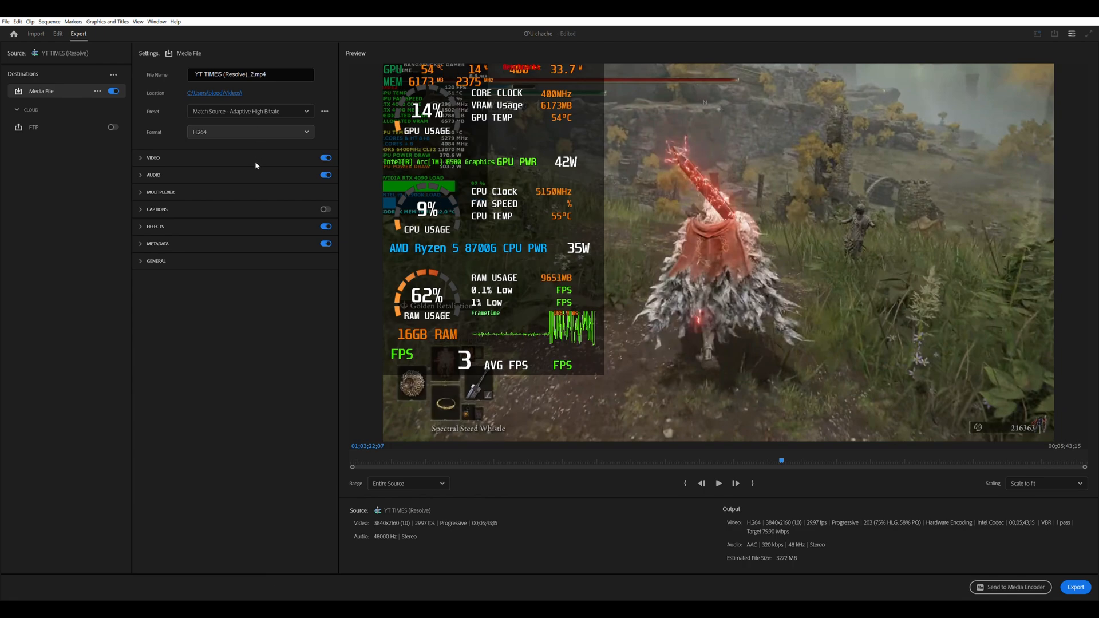
{"action": "mouse_move", "coordinate": [257, 187]}
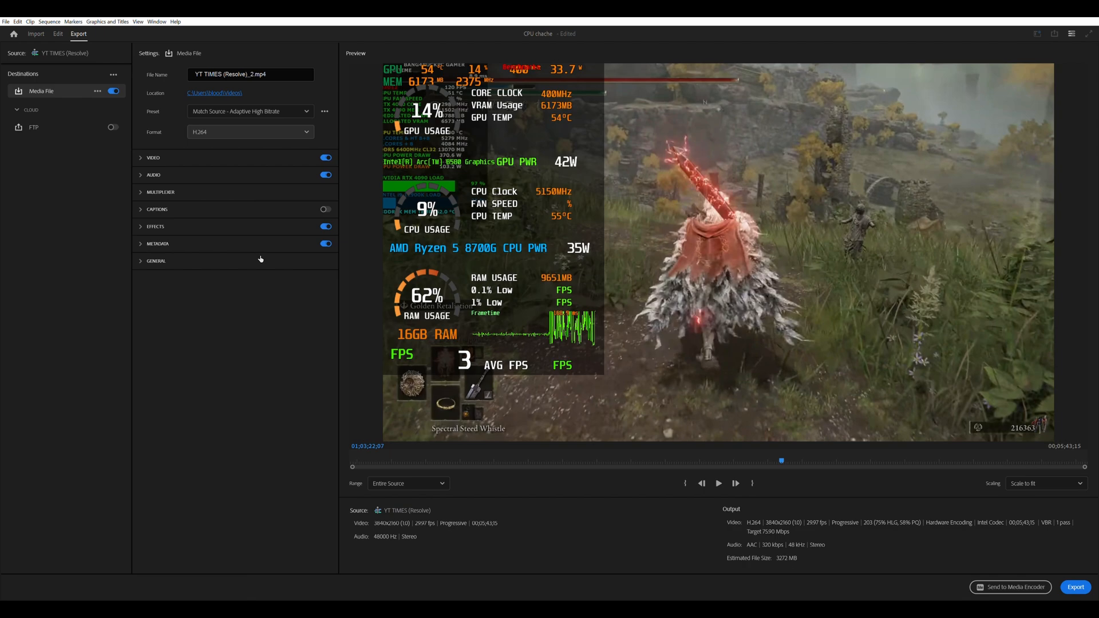
{"action": "mouse_move", "coordinate": [218, 234]}
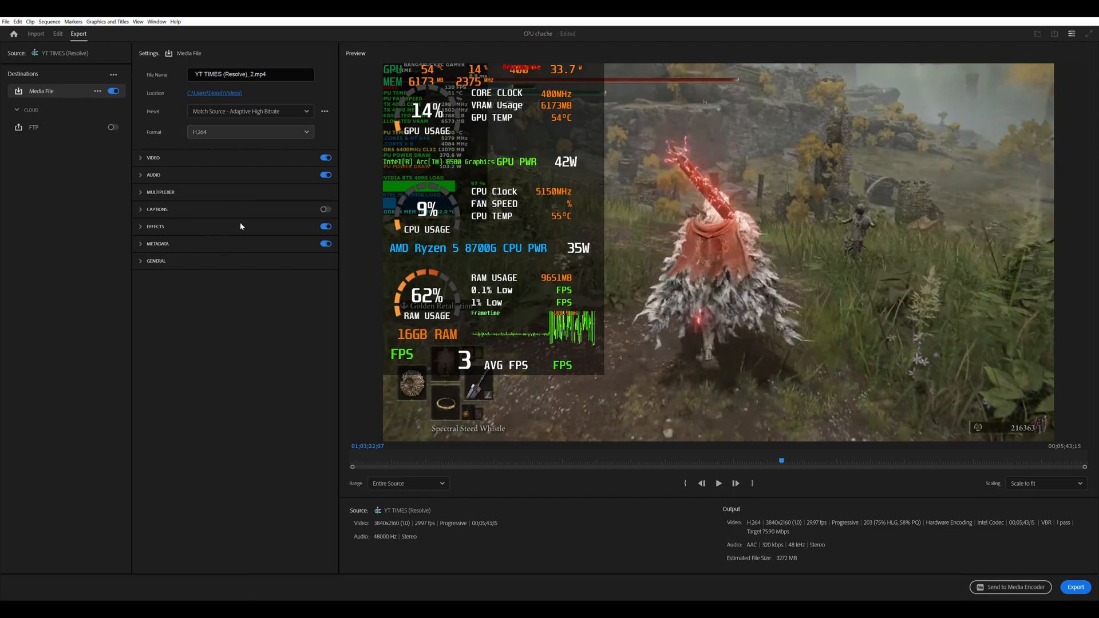
{"action": "left_click", "coordinate": [152, 157]}
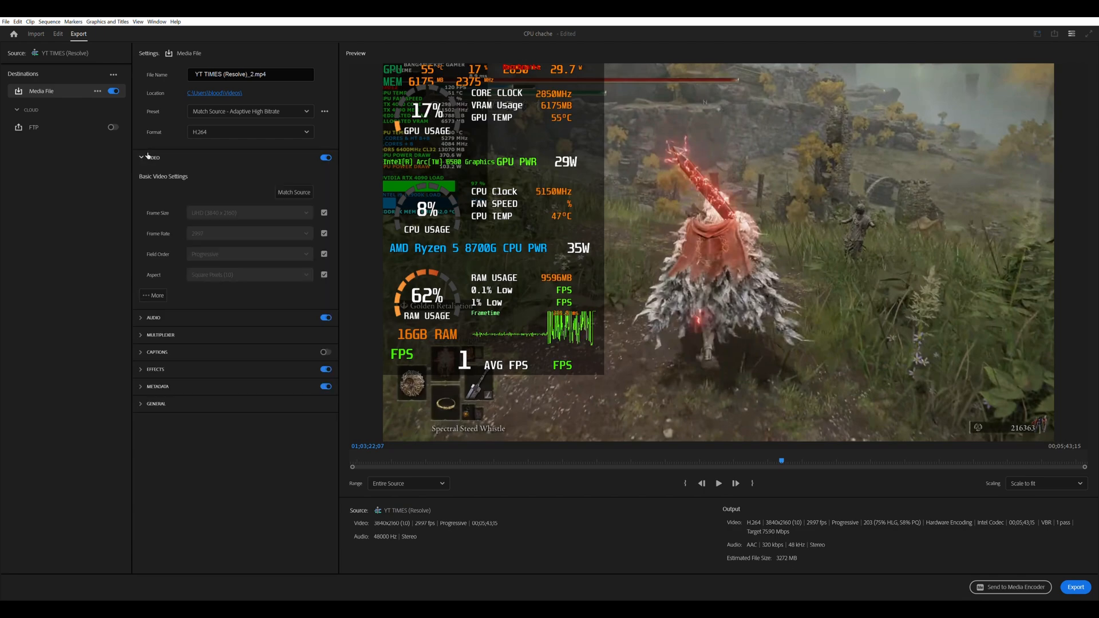
{"action": "mouse_move", "coordinate": [155, 160]}
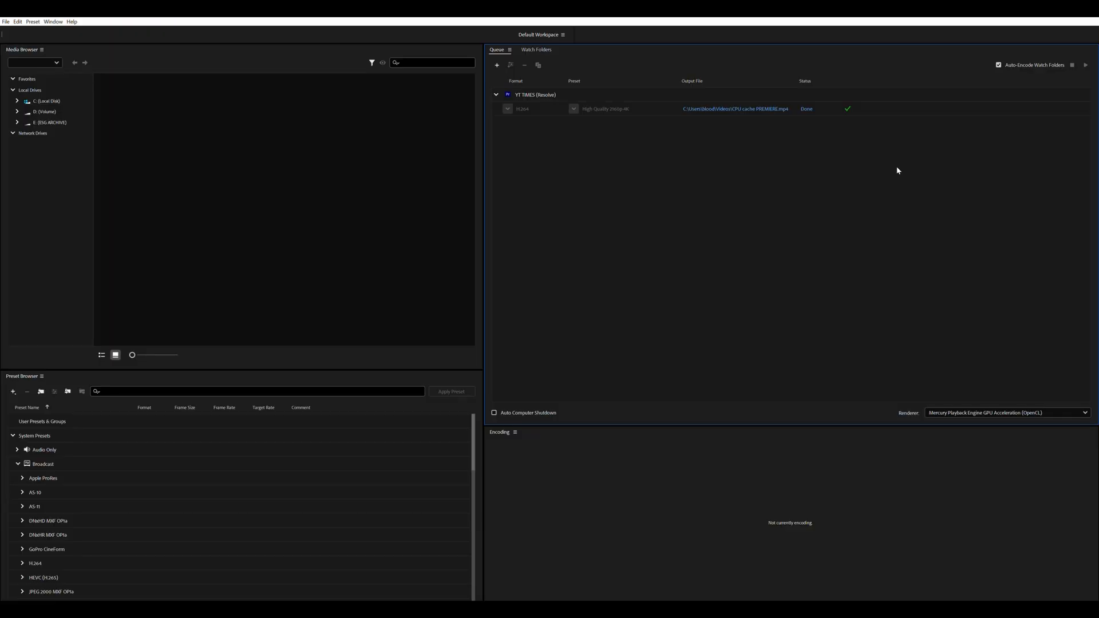
{"action": "mouse_move", "coordinate": [679, 167]}
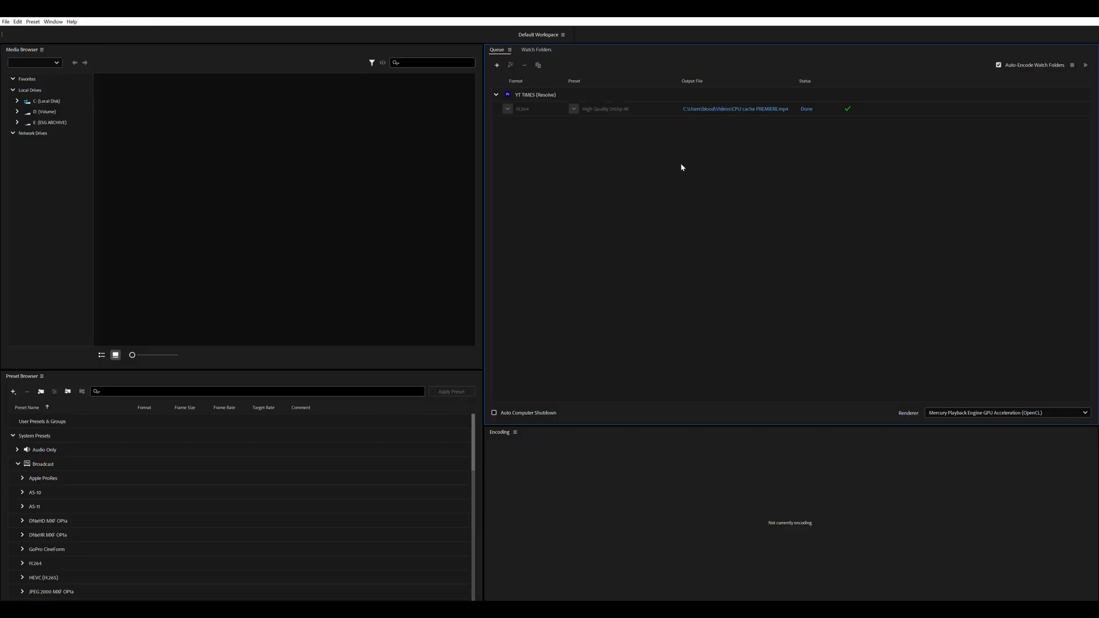
{"action": "mouse_move", "coordinate": [616, 134]}
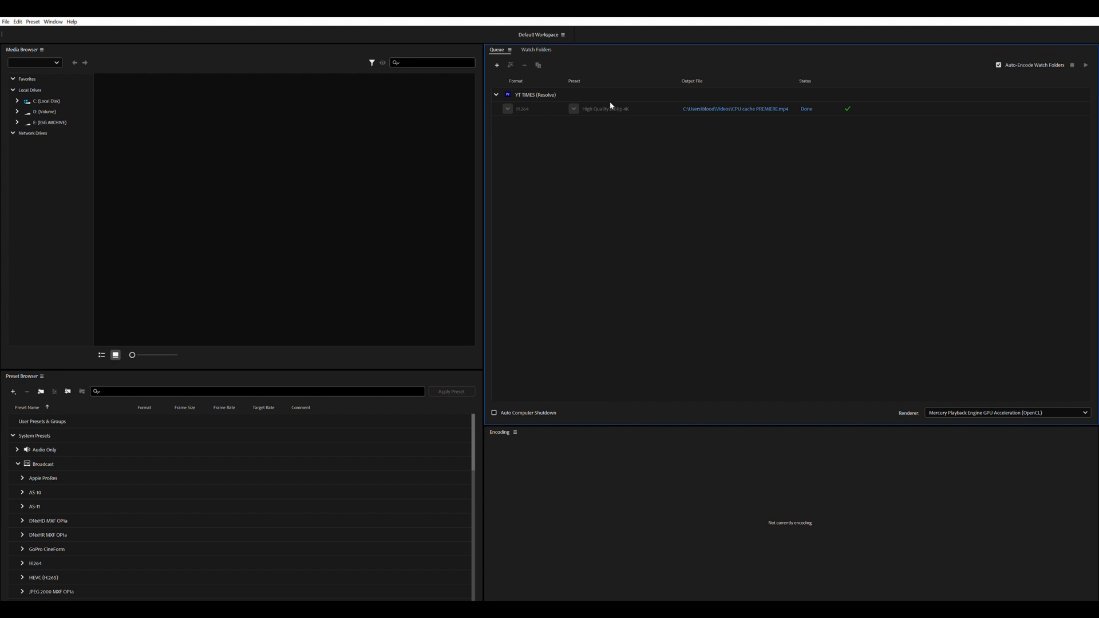
{"action": "mouse_move", "coordinate": [587, 105]}
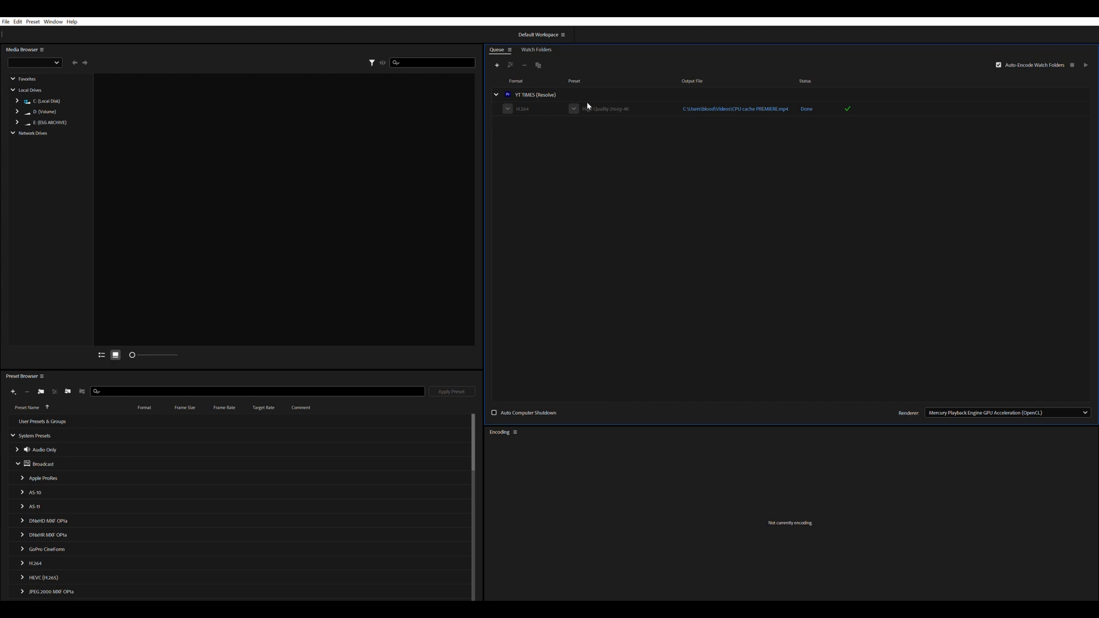